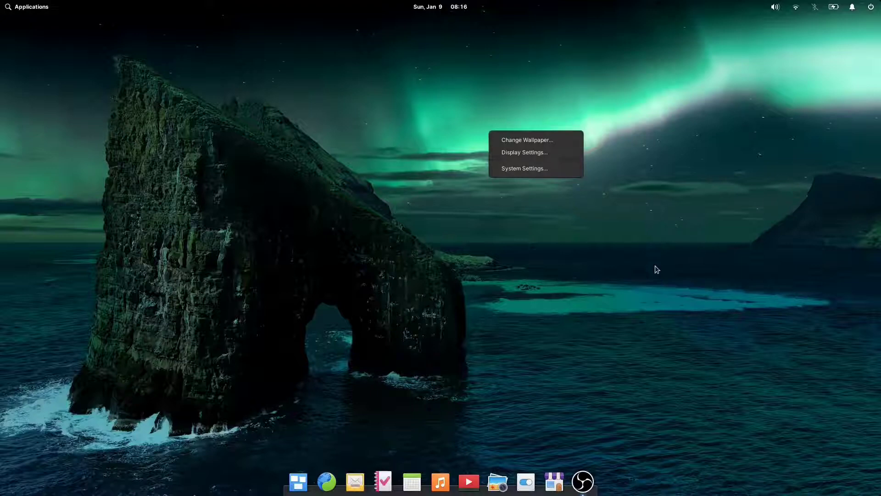
Step: Dismiss the desktop menu and close the System Settings window
left_click(540, 175)
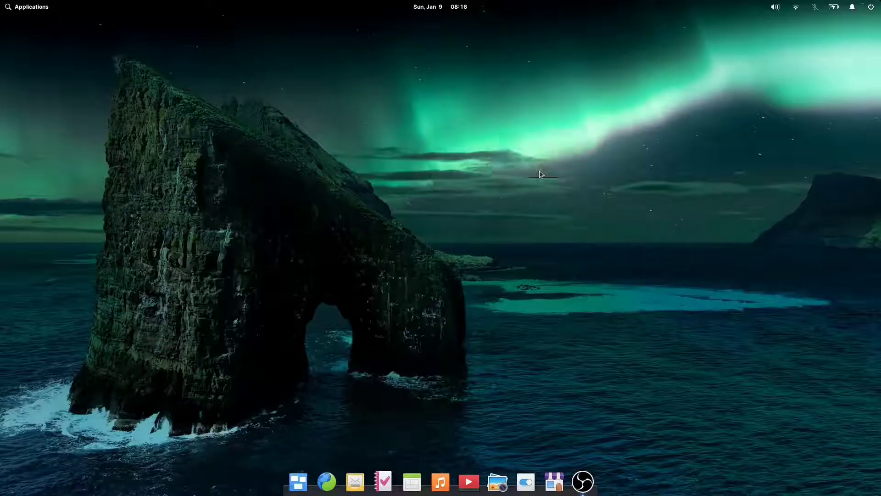
left_click(525, 482)
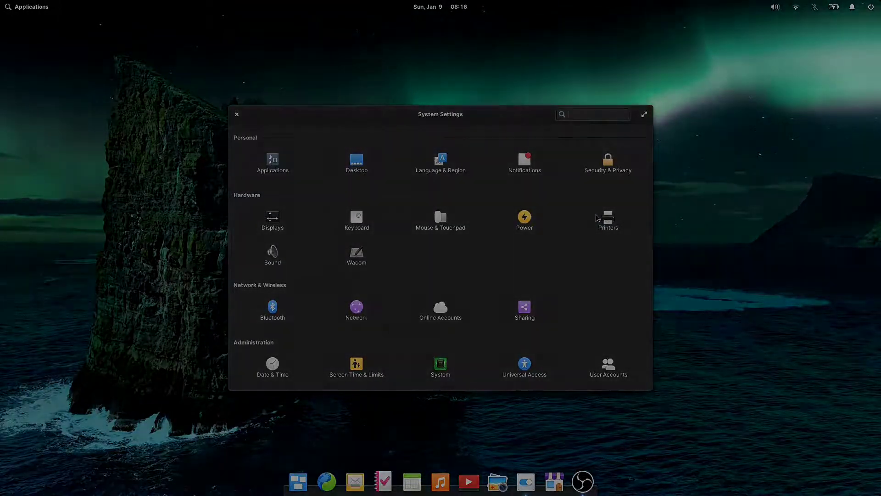
left_click(236, 114)
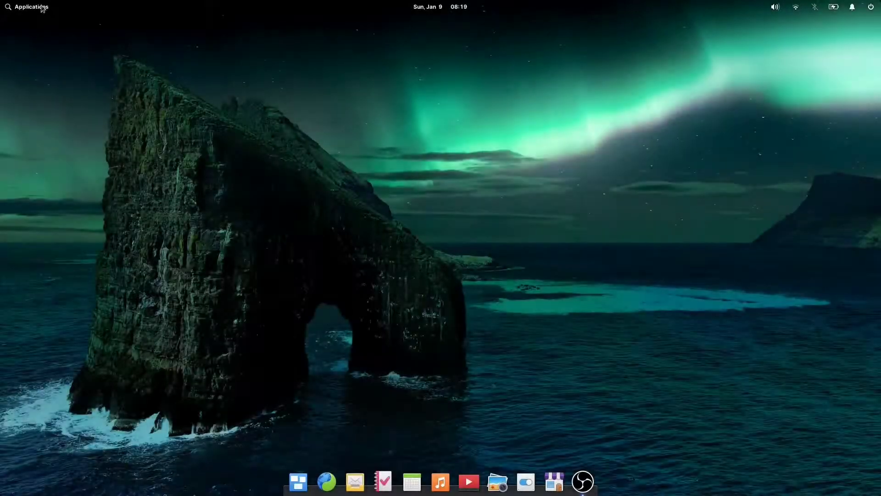
Step: Launch Files from the Applications menu and select the Flatpak reference file in Downloads
left_click(27, 6)
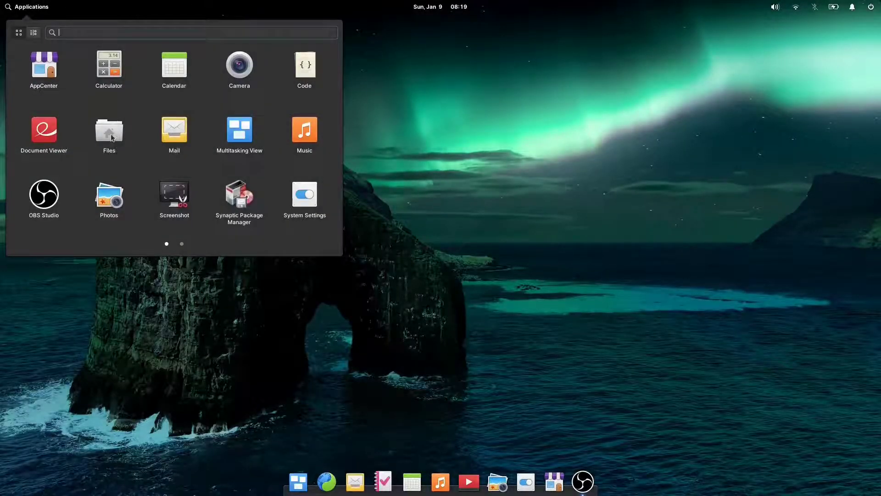
left_click(109, 129)
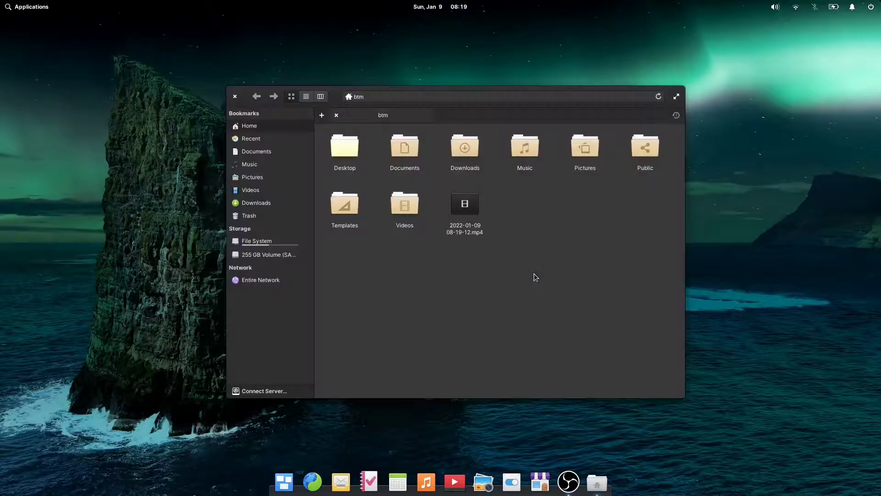
double_click(464, 147)
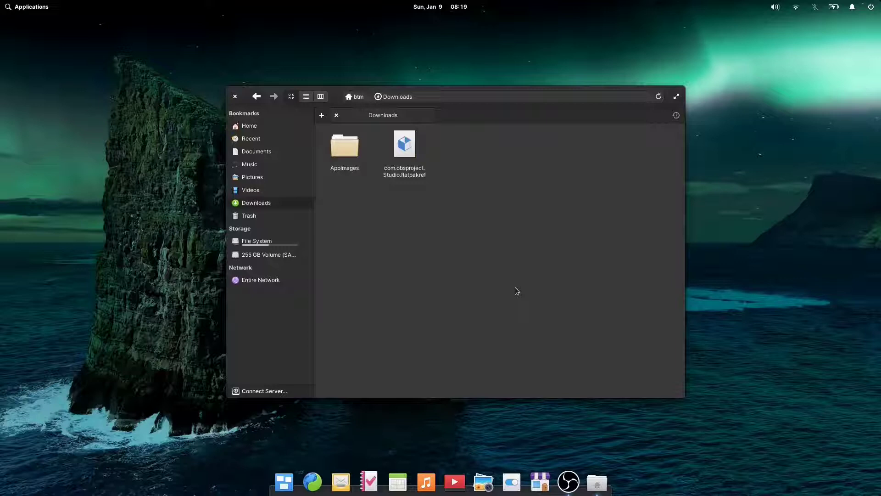
left_click(256, 96)
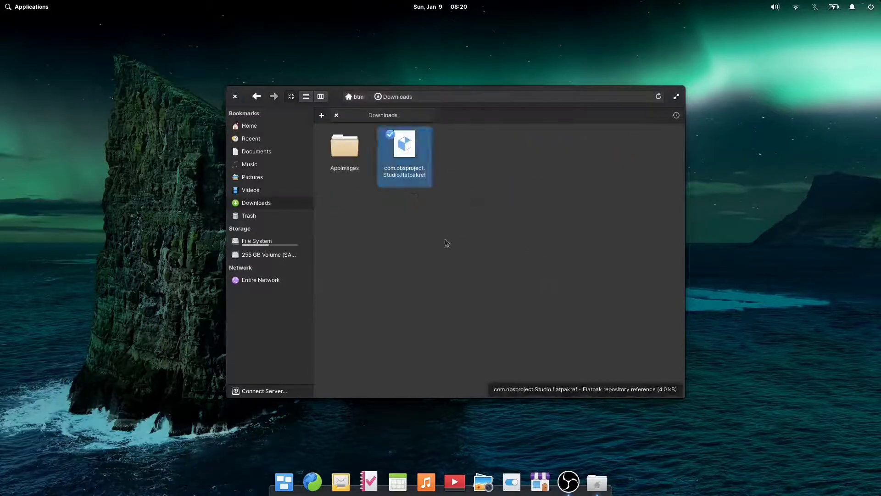
mouse_move(528, 256)
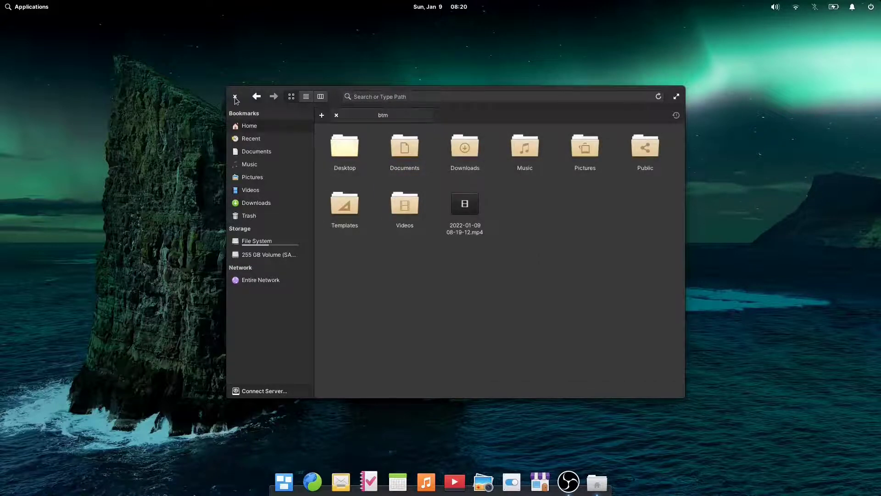
Step: Return to the home folder and close the Files window
left_click(236, 96)
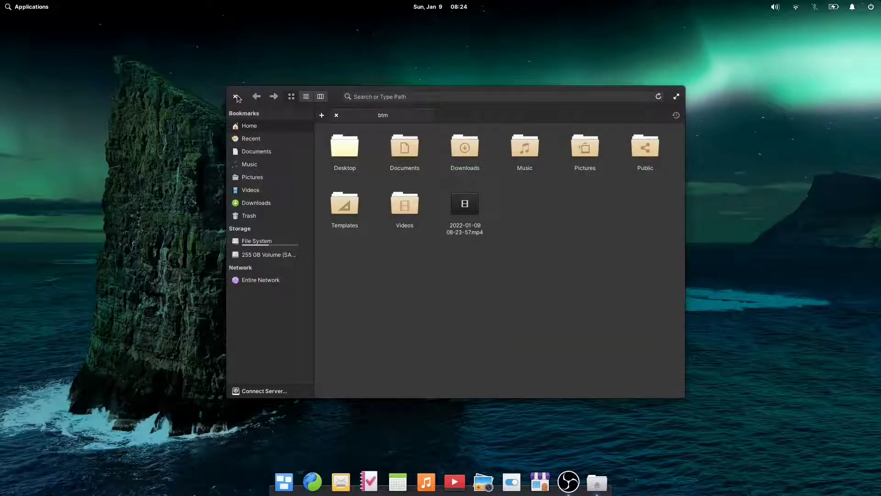
left_click(677, 96)
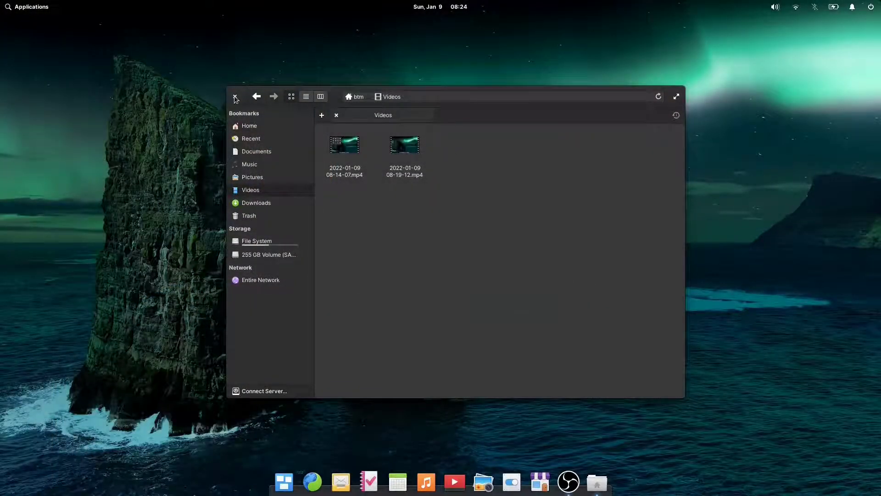
left_click(236, 97)
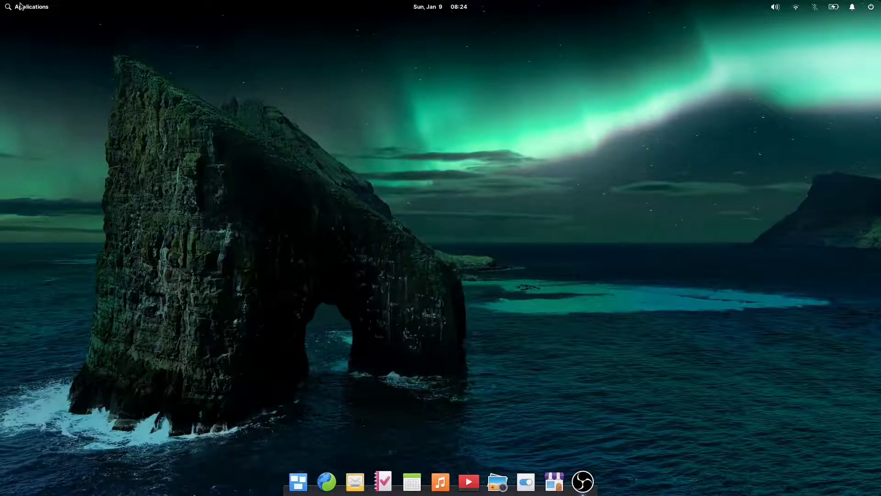
Step: Launch Files again from the Applications menu so it runs in the dock
left_click(27, 7)
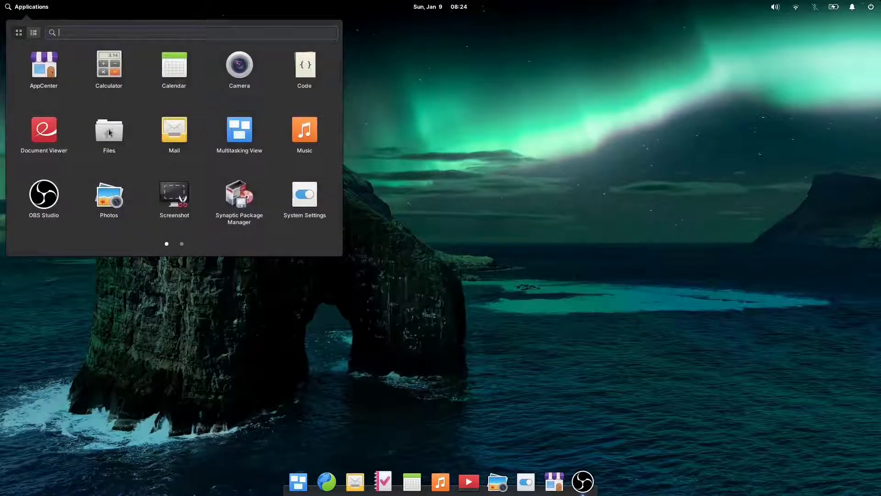
left_click(109, 129)
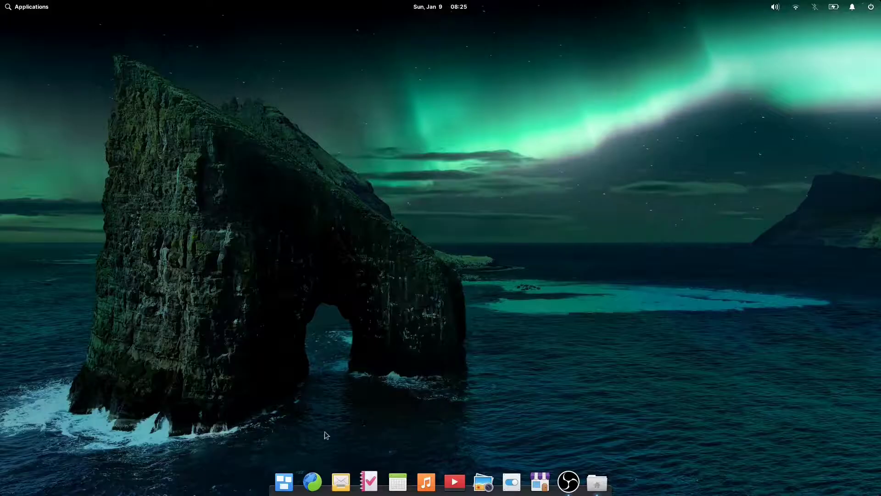
mouse_move(473, 173)
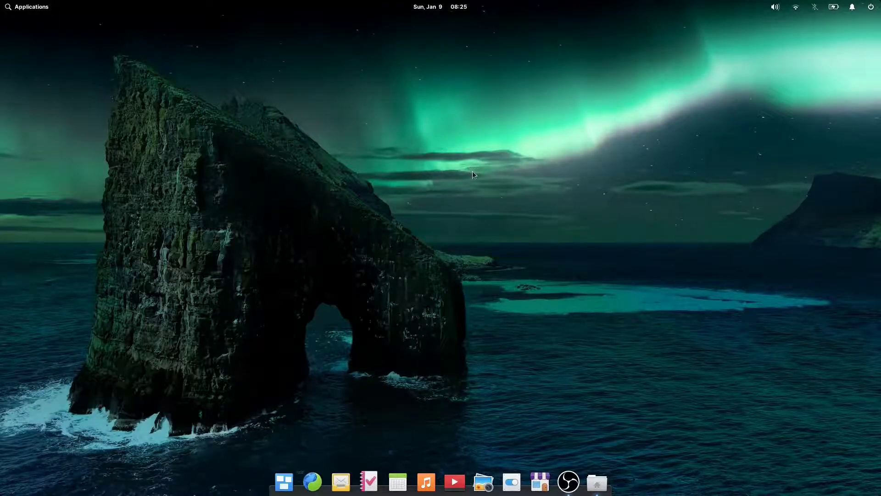
Step: Launch Web from the dock, showing its Most Visited page
left_click(312, 481)
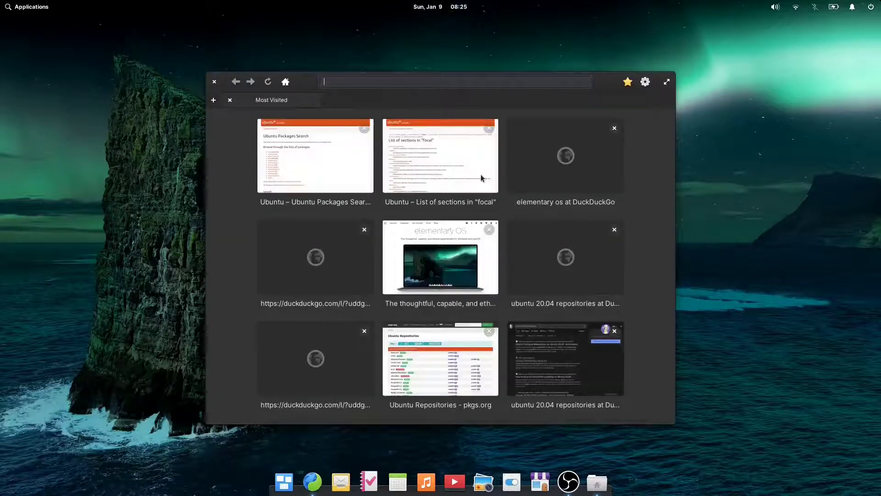
left_click(214, 81)
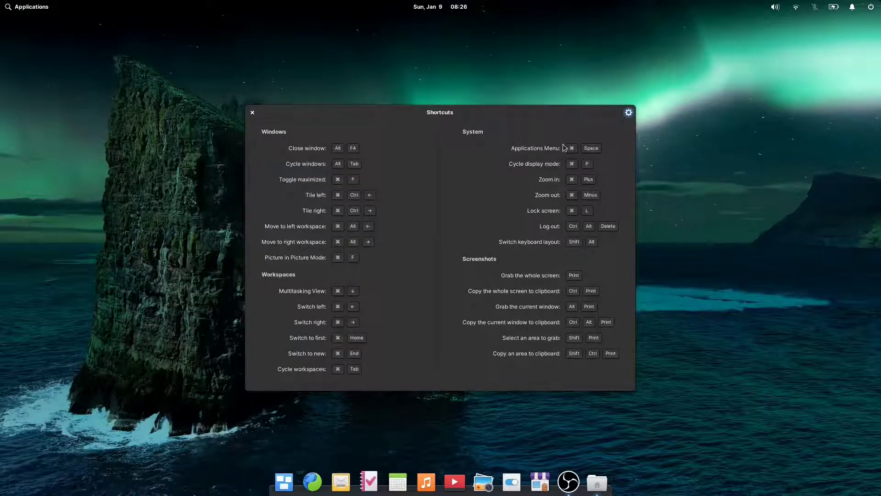
mouse_move(718, 187)
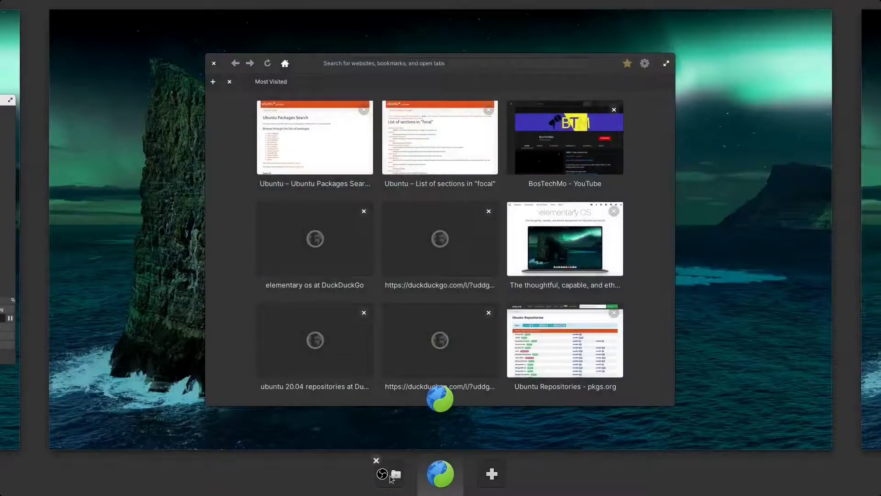
Step: Switch to the Files workspace and close the Files window from Multitasking View
left_click(396, 473)
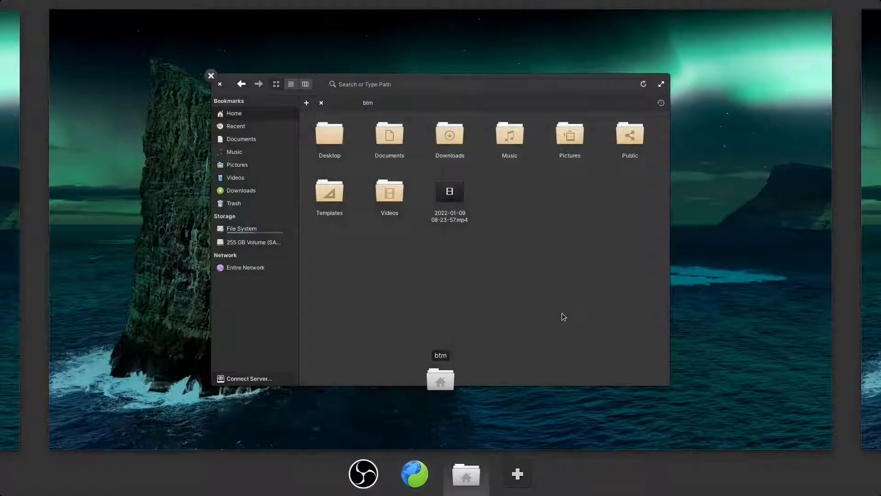
left_click(364, 473)
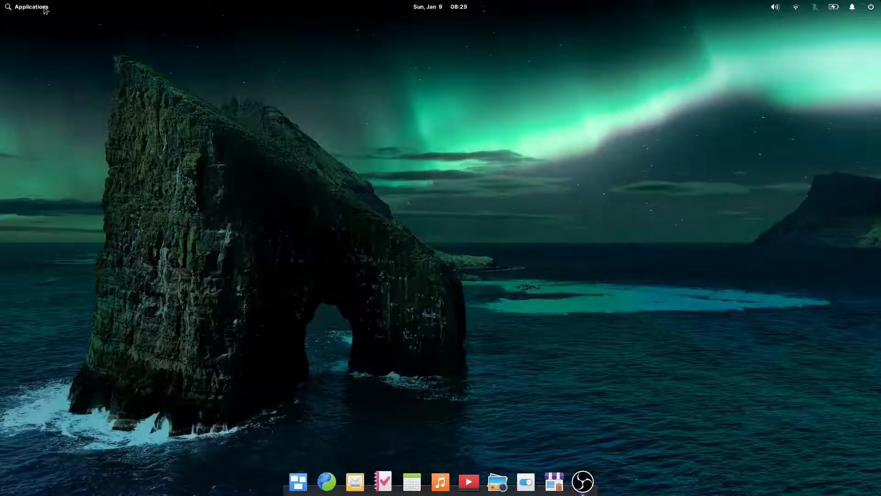
Step: Browse page two of the Applications menu and launch AppCenter on its Home page
left_click(28, 7)
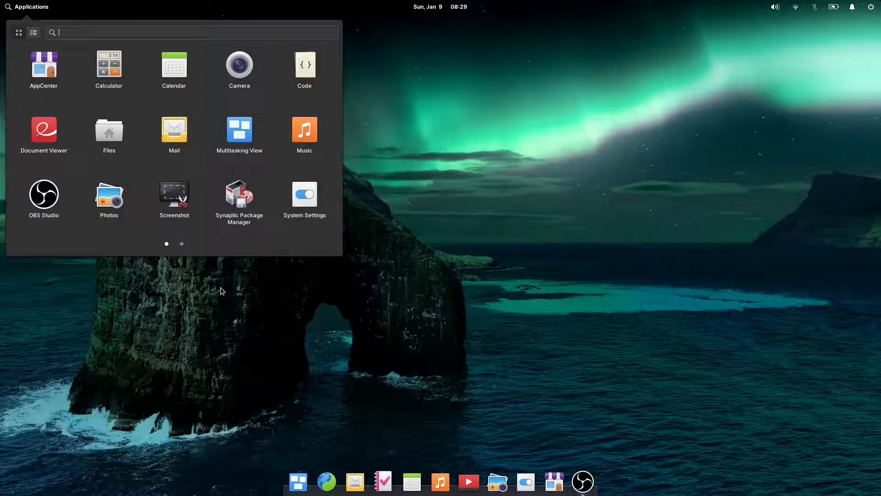
mouse_move(44, 194)
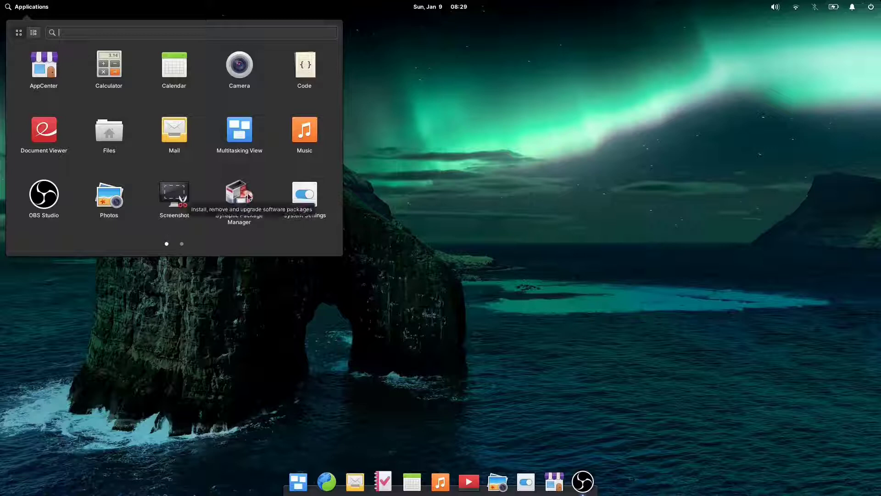
left_click(181, 243)
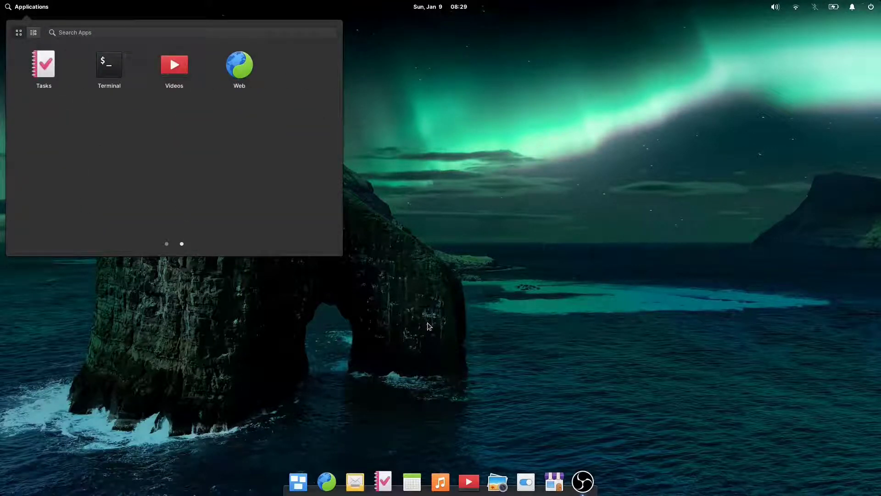
left_click(166, 243)
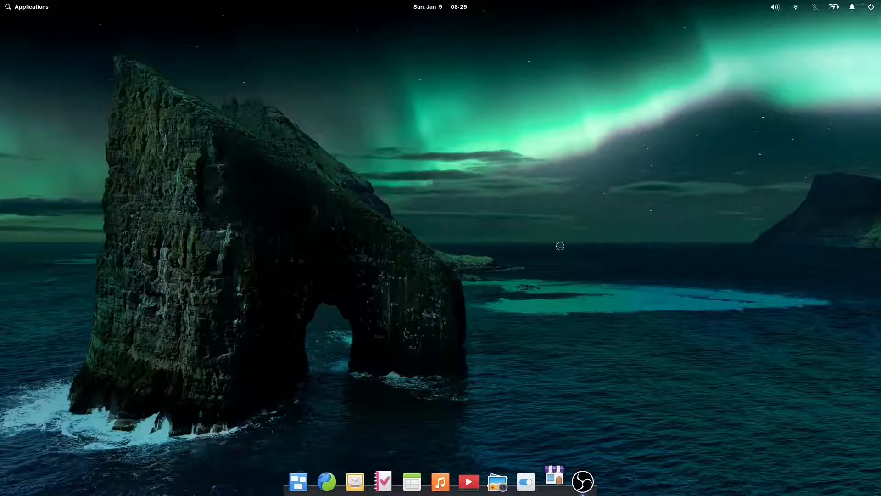
left_click(554, 482)
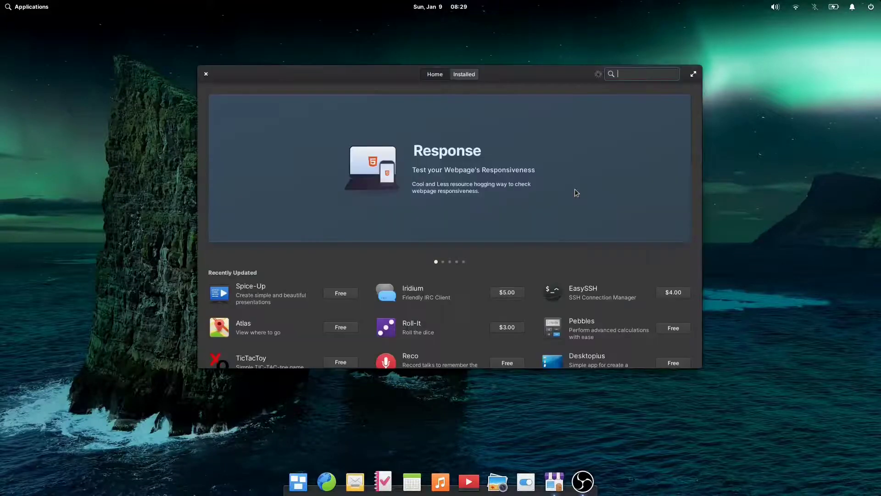